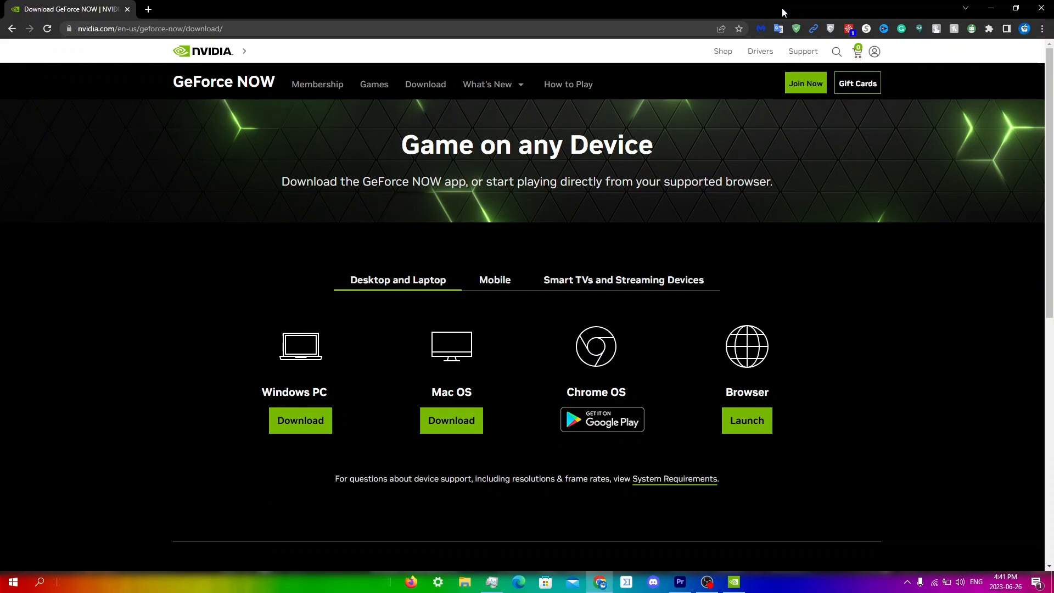
mouse_move(800, 372)
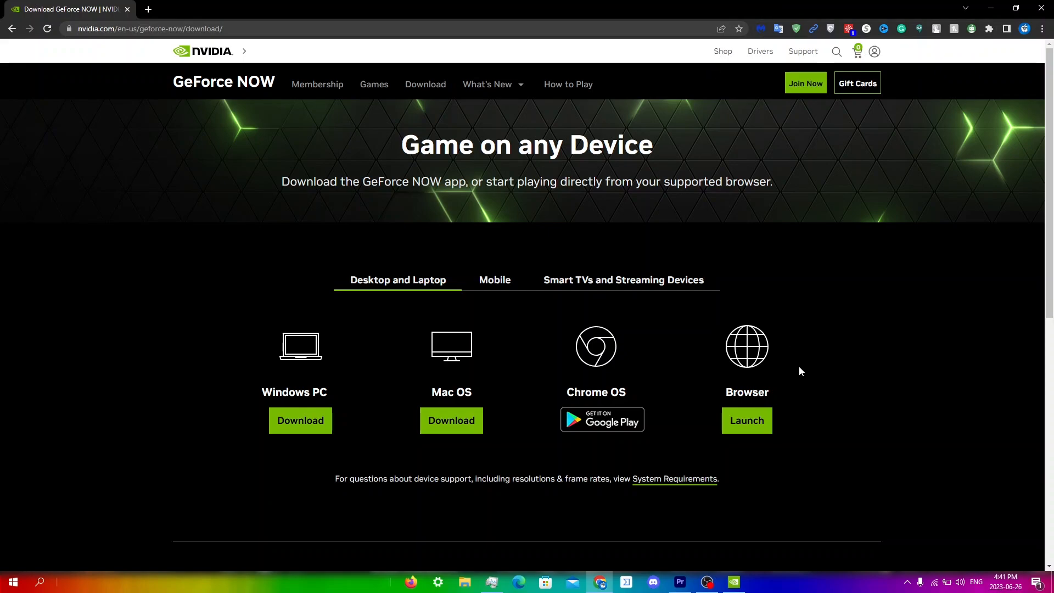
Enter %LocalAppData%\NVIDIA Corporation\GeForceNOW in the Run dialog
click(747, 420)
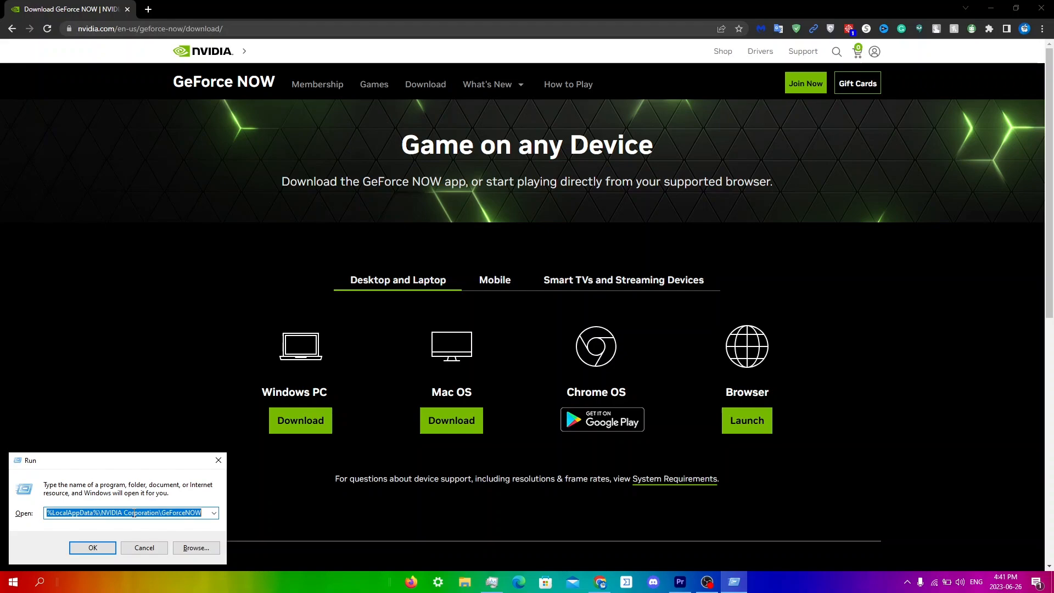
Open the GeForceNOW local data folder and delete the CefCache folder inside it
click(93, 547)
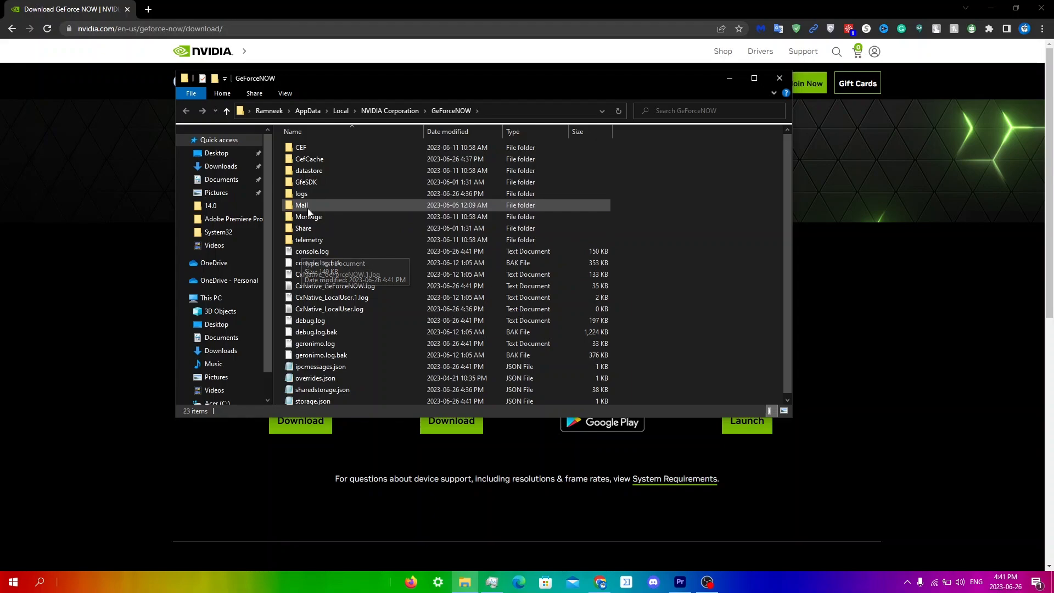
mouse_move(328, 216)
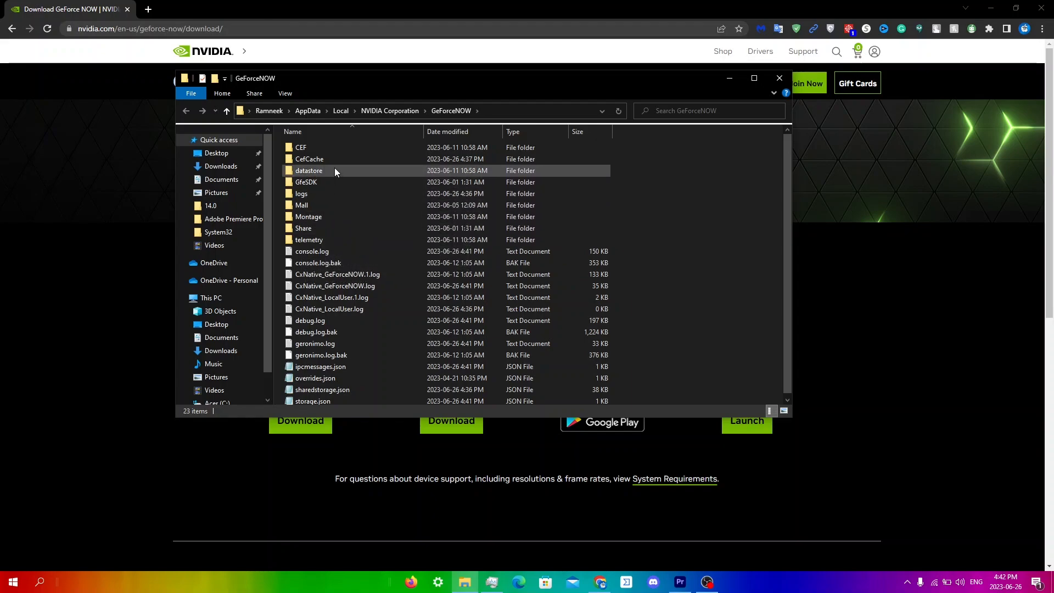
mouse_move(337, 160)
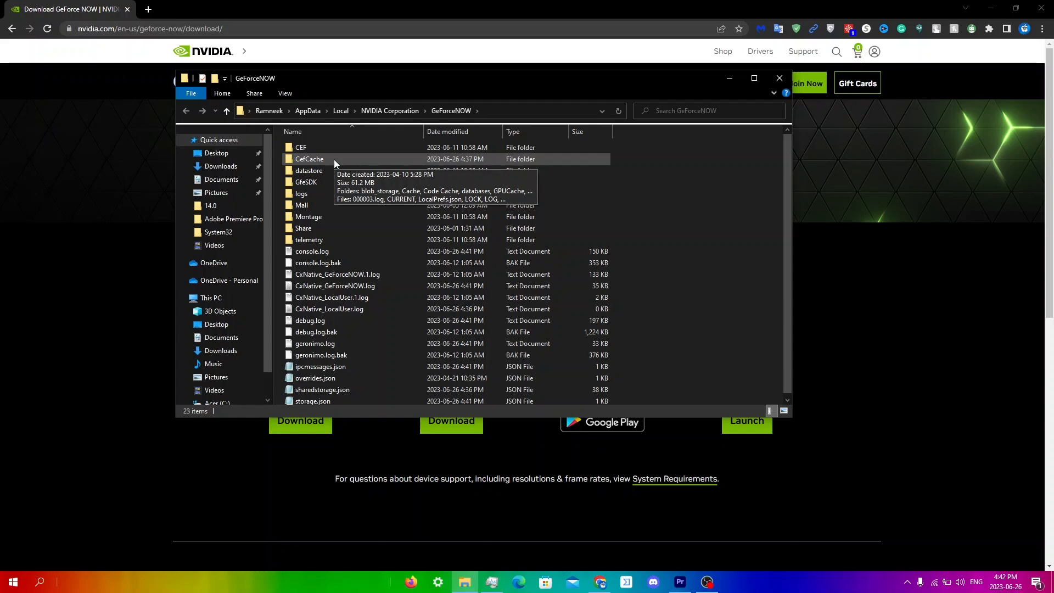
right_click(336, 162)
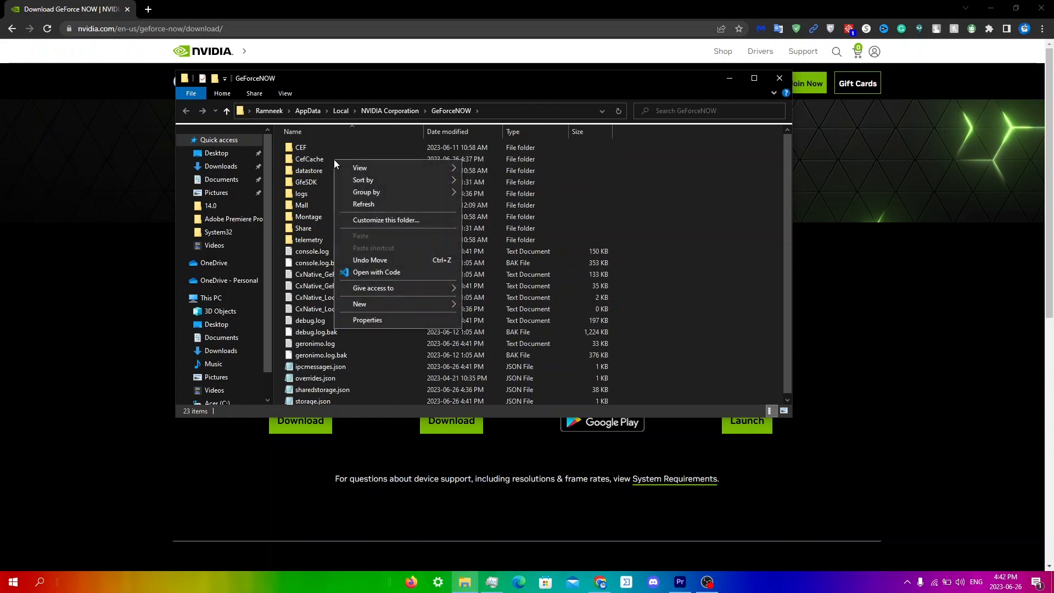
right_click(312, 158)
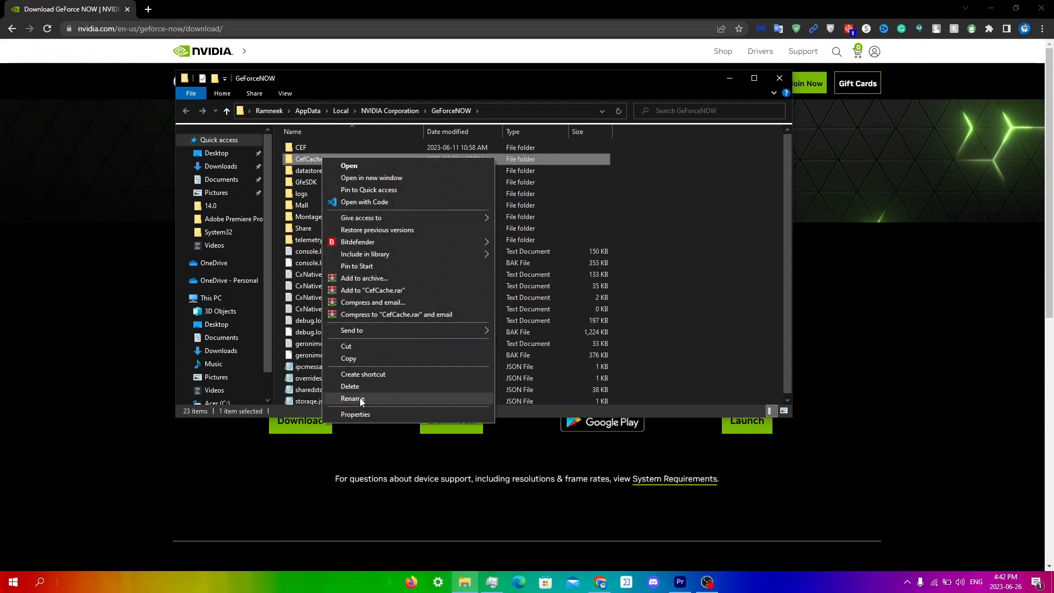
click(352, 399)
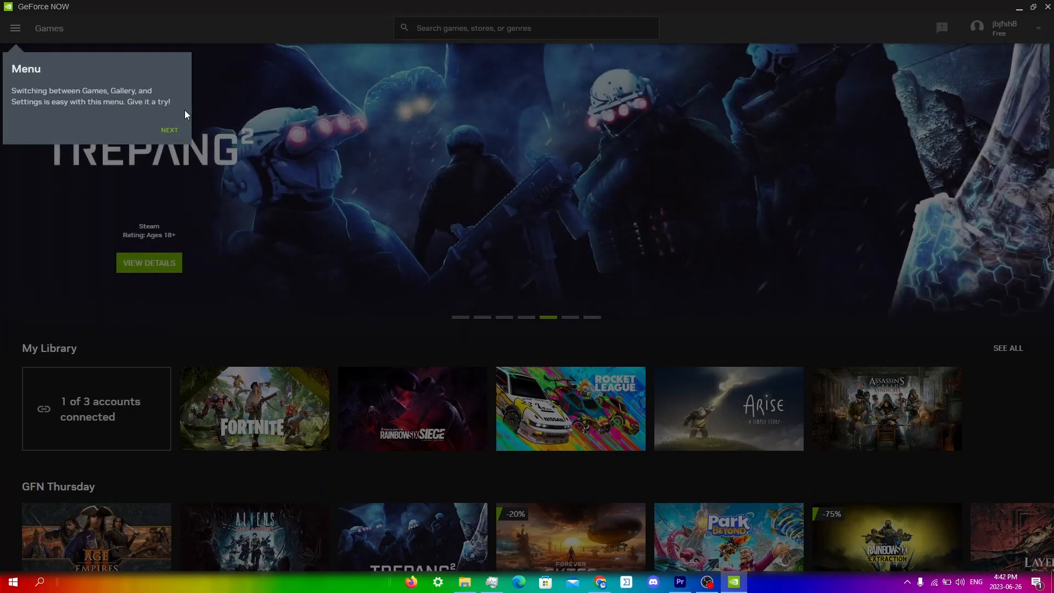
Dismiss the GeForce NOW menu tip and enter appwiz.cpl in the Run prompt
click(169, 130)
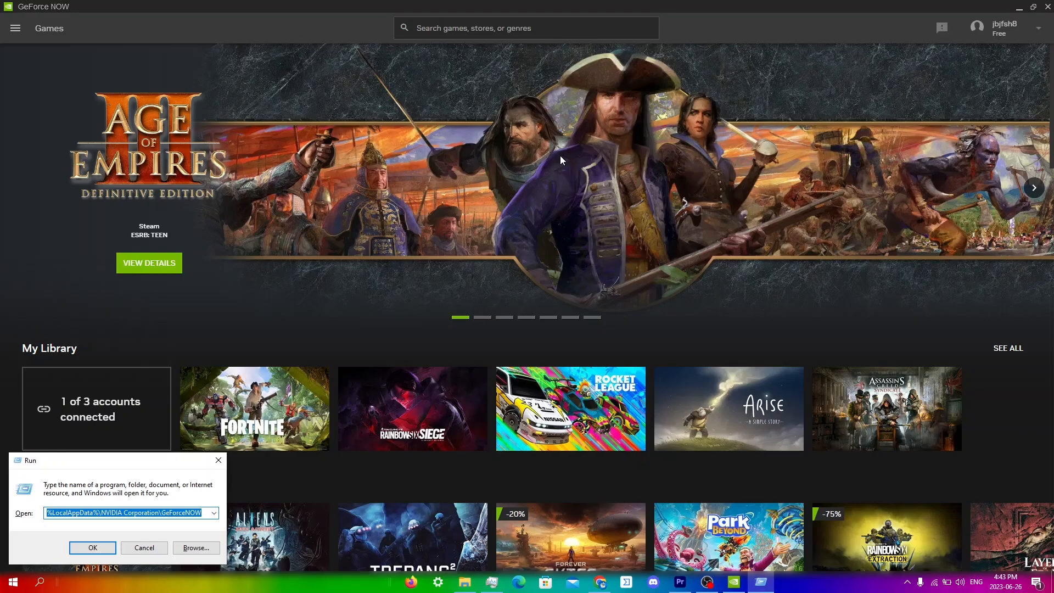
text(appwi)
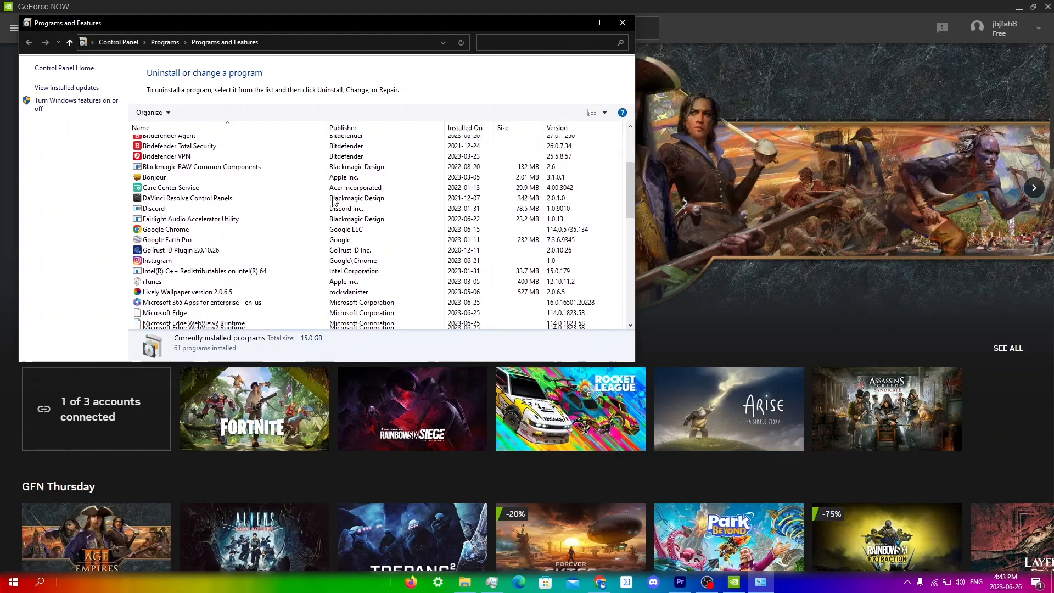
Uninstall NVIDIA GeForce NOW 2.0.52.134 from Programs and Features and close the emptied NVIDIA folder
scroll(down, 3)
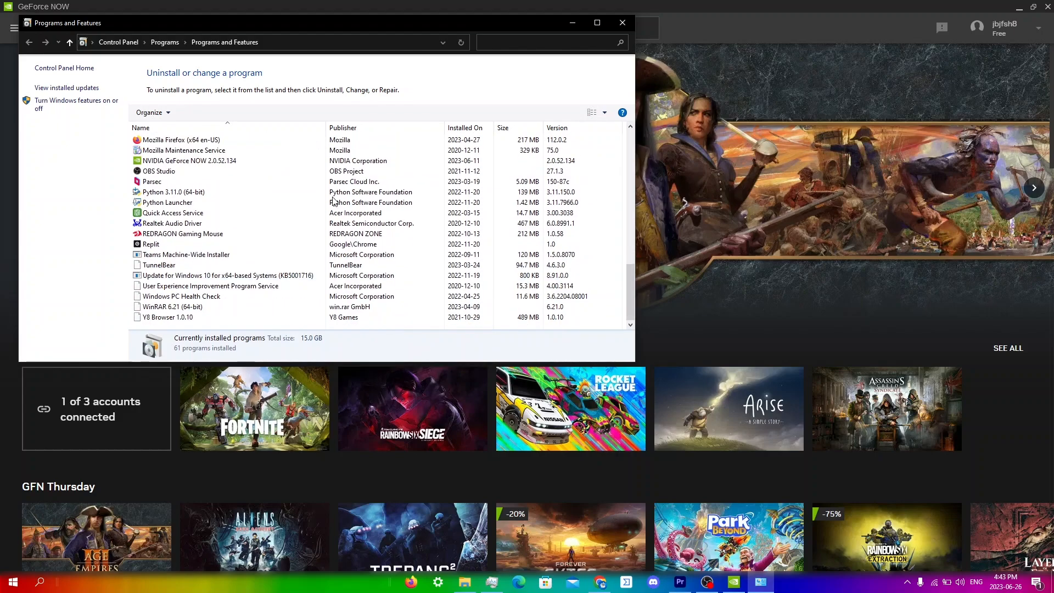
click(189, 160)
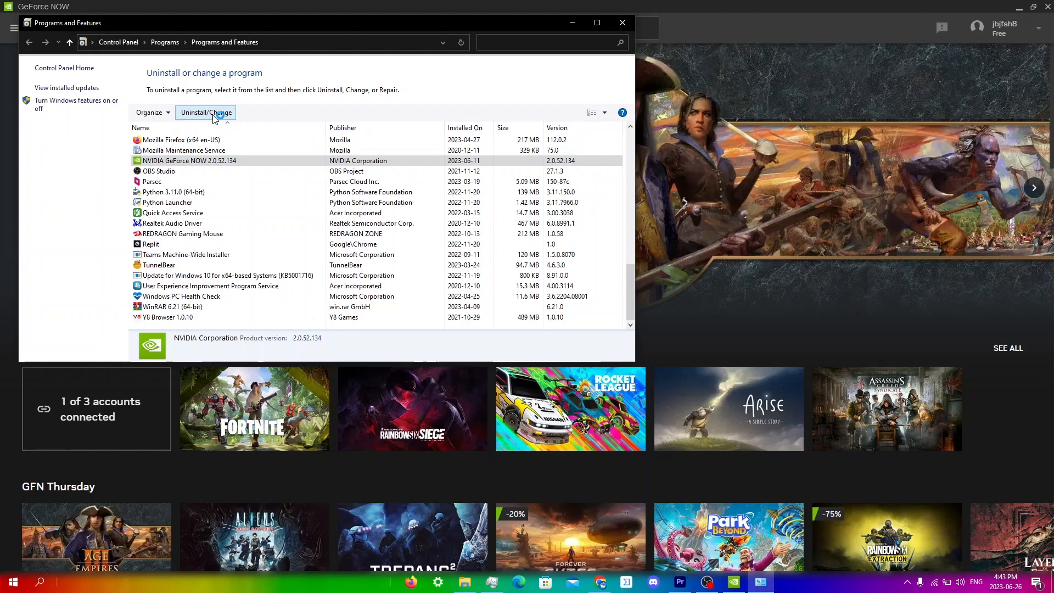
click(206, 112)
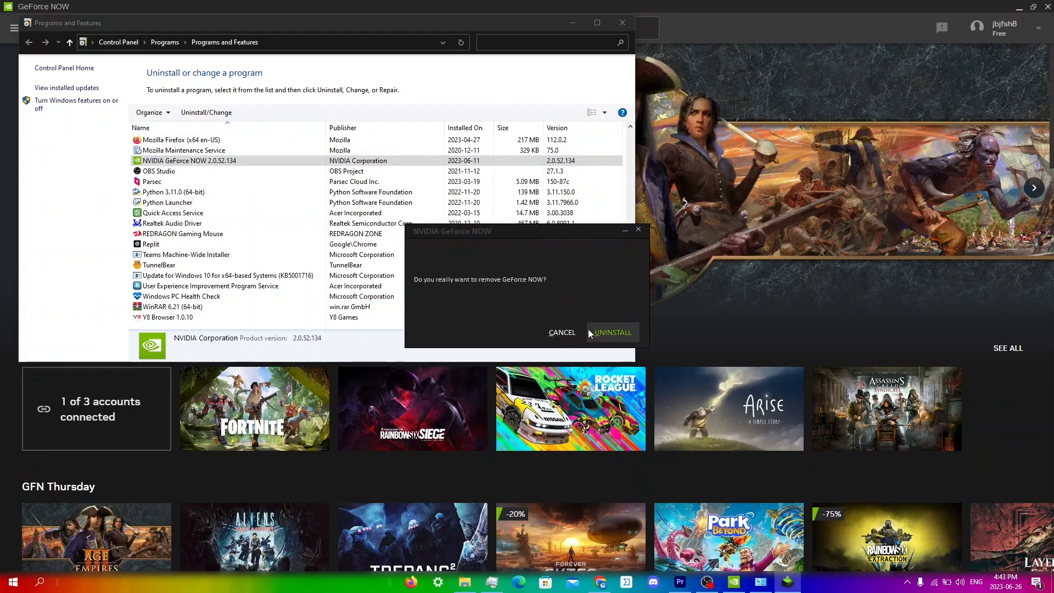
click(613, 332)
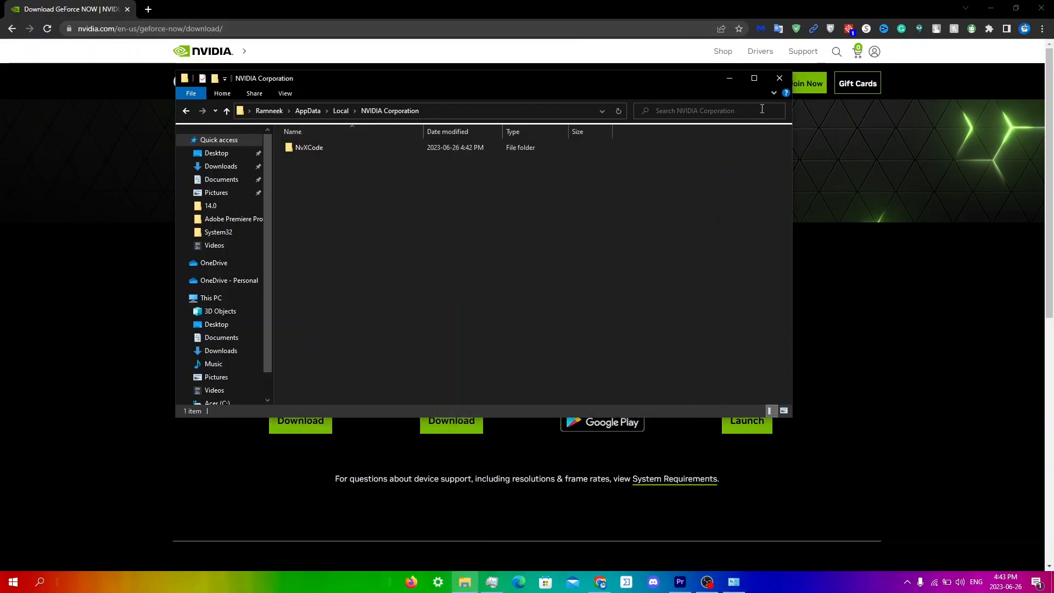
click(780, 76)
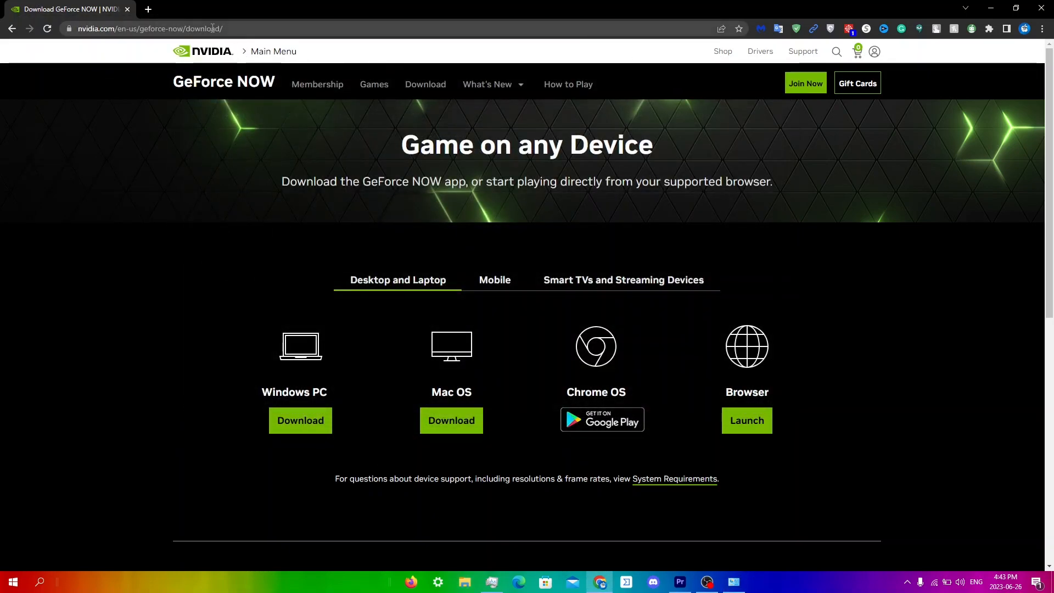
mouse_move(311, 404)
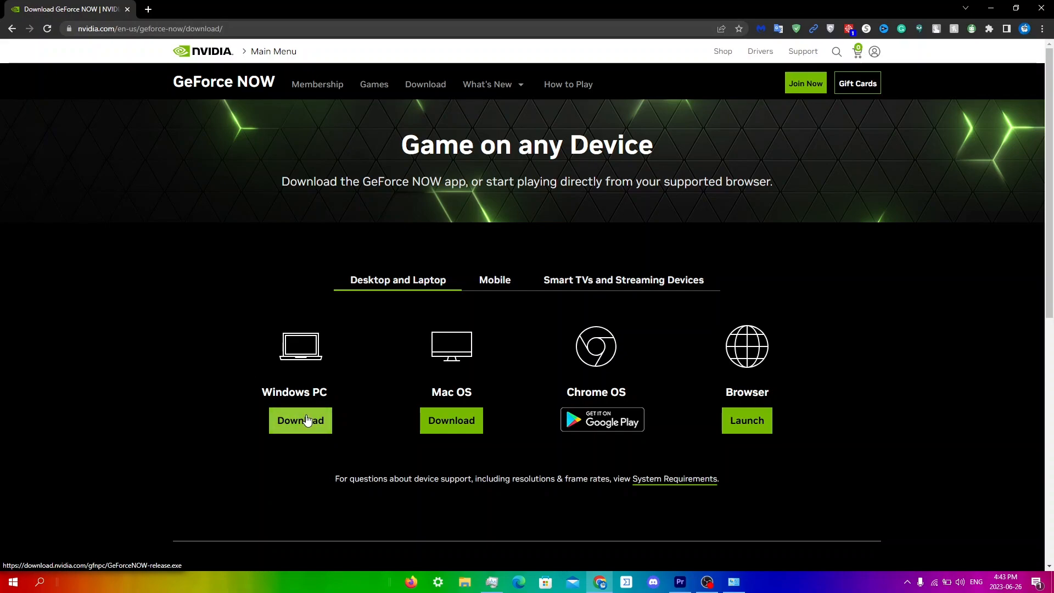
Start downloading the GeForceNOW-release.exe installer for Windows PC from NVIDIA's page
click(300, 420)
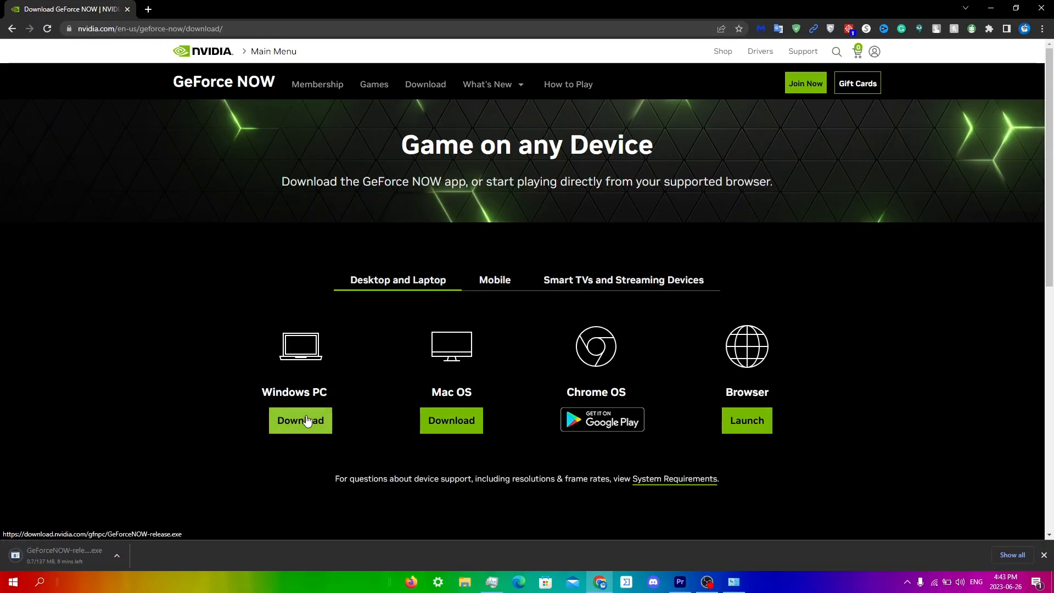